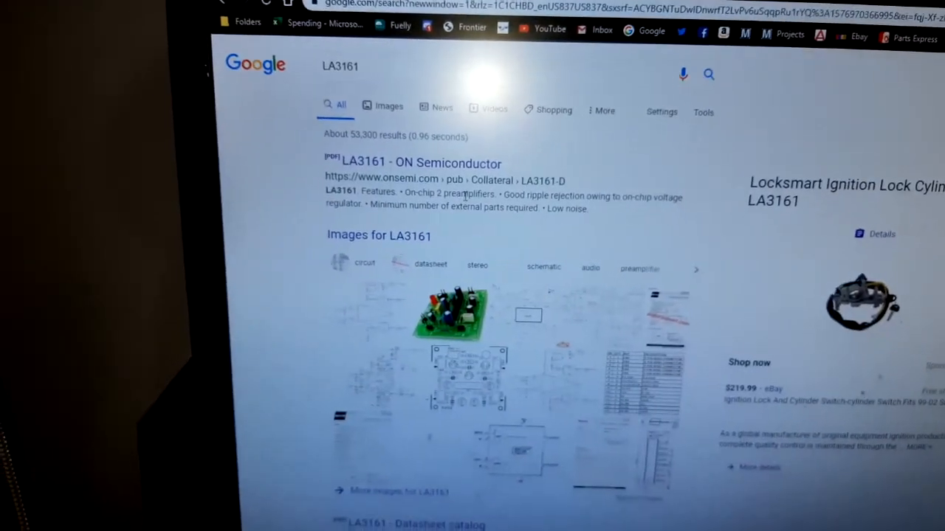
Open the LA3161 ON Semiconductor datasheet PDF and scroll to its maximum ratings and electrical characteristics tables.
left_click(421, 162)
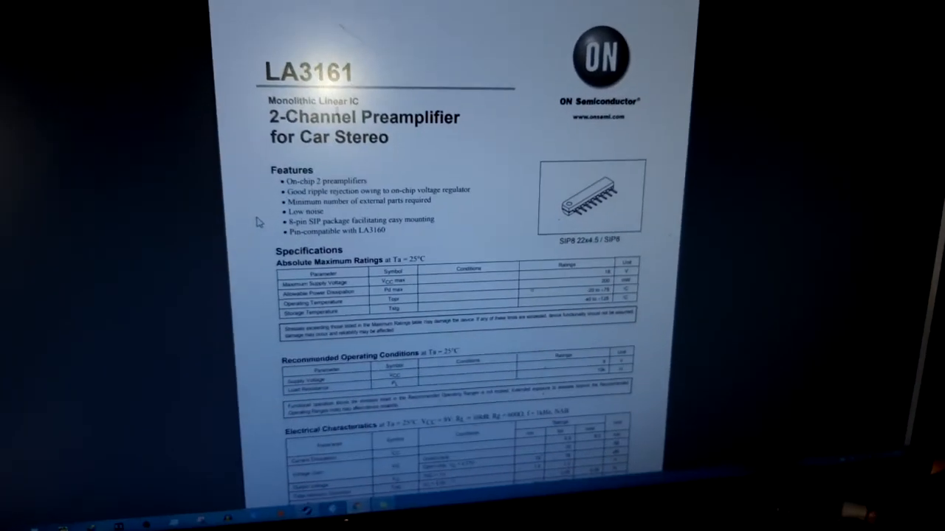
scroll("down", 3)
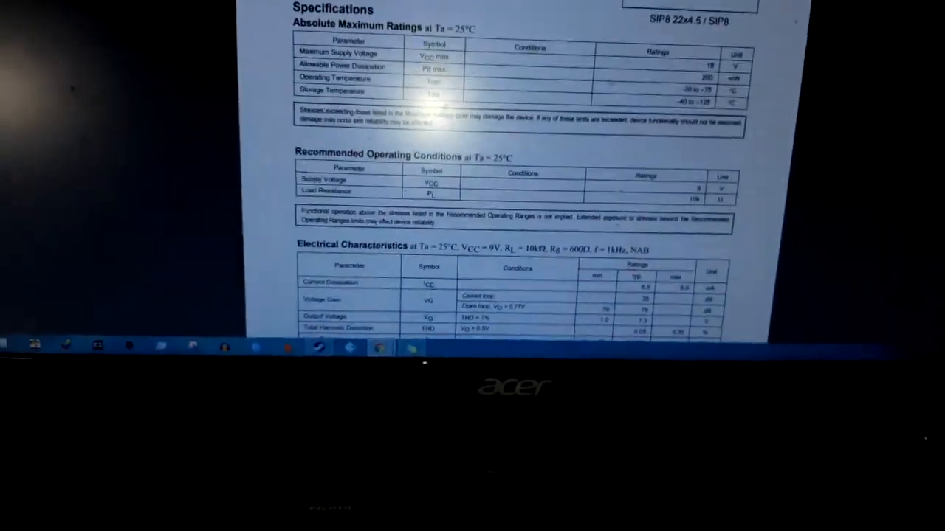